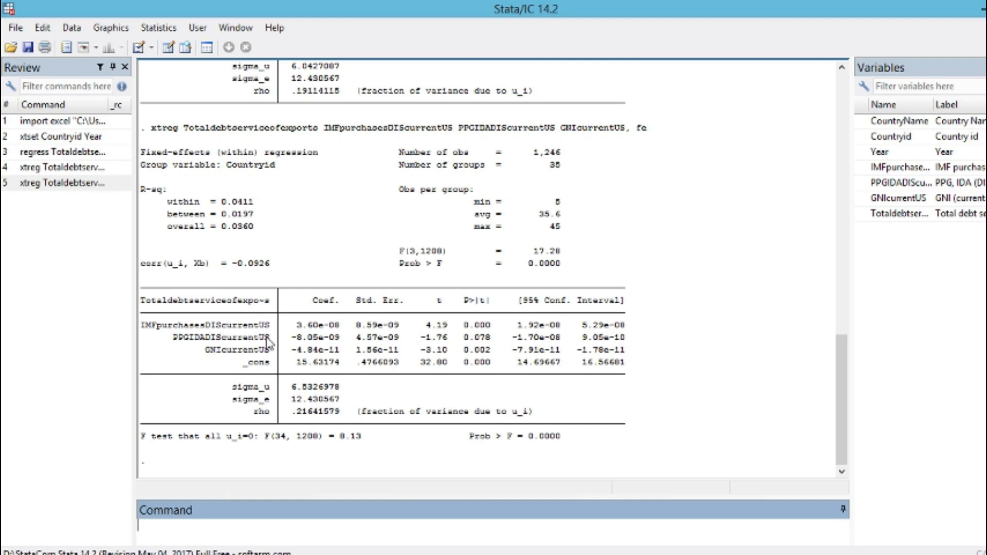
{"action": "mouse_move", "coordinate": [478, 382]}
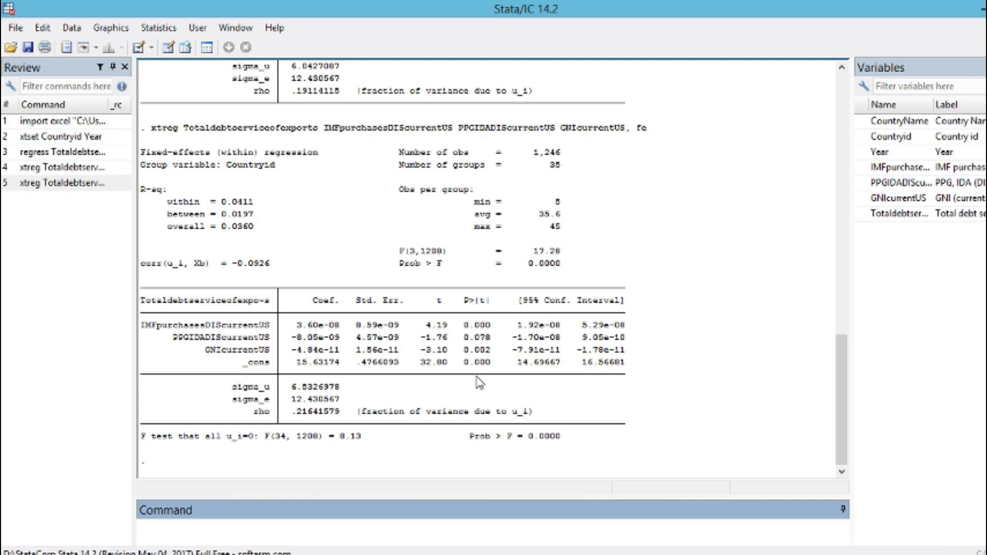
{"action": "mouse_move", "coordinate": [159, 28]}
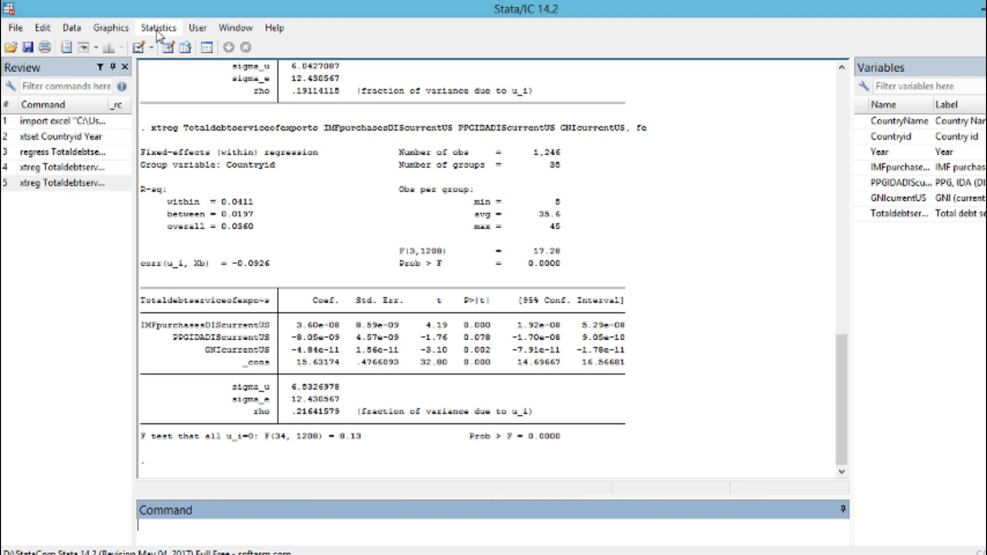
Store the current fixed-effects estimates in memory under the name 'fixed' via Postestimation.
{"action": "left_click", "coordinate": [159, 26]}
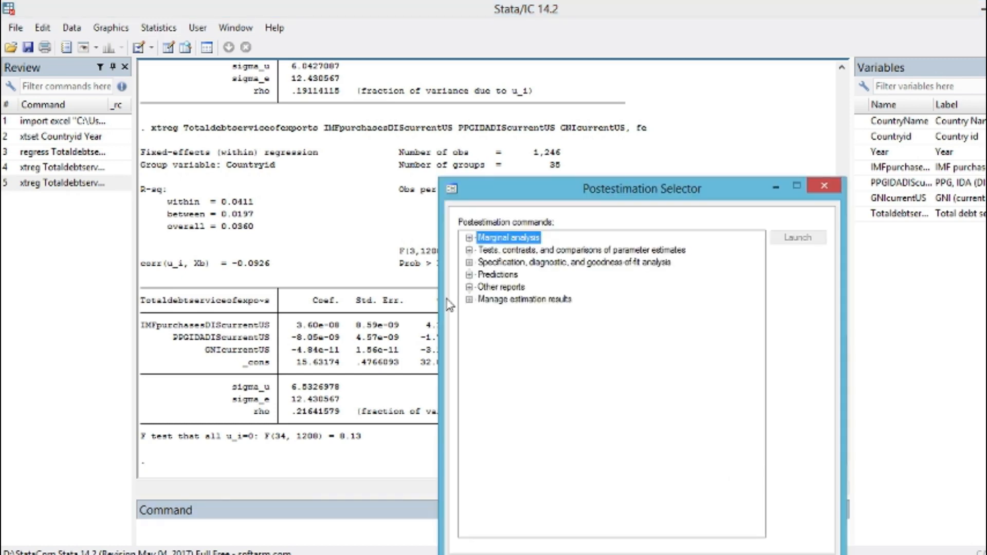
{"action": "mouse_move", "coordinate": [480, 249]}
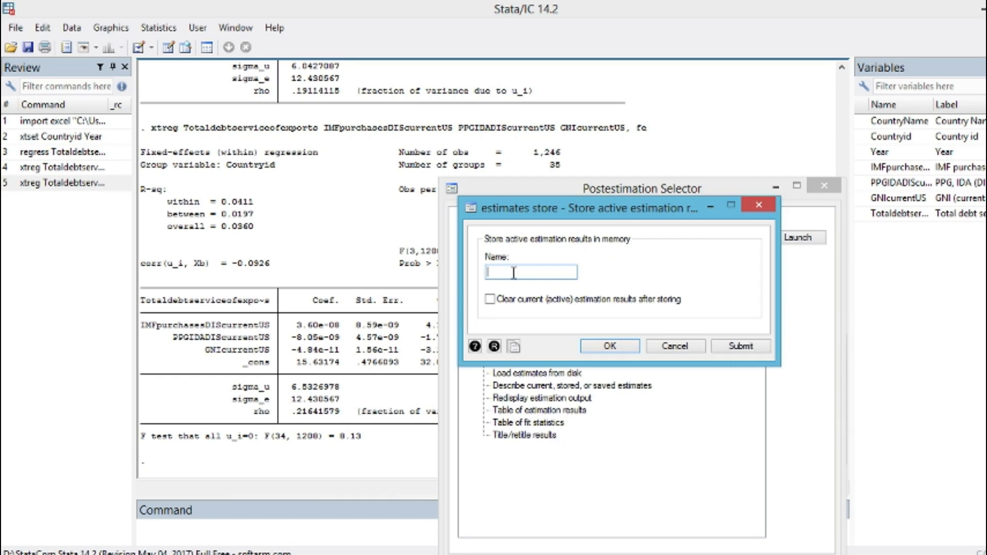
{"action": "type", "text": "5"}
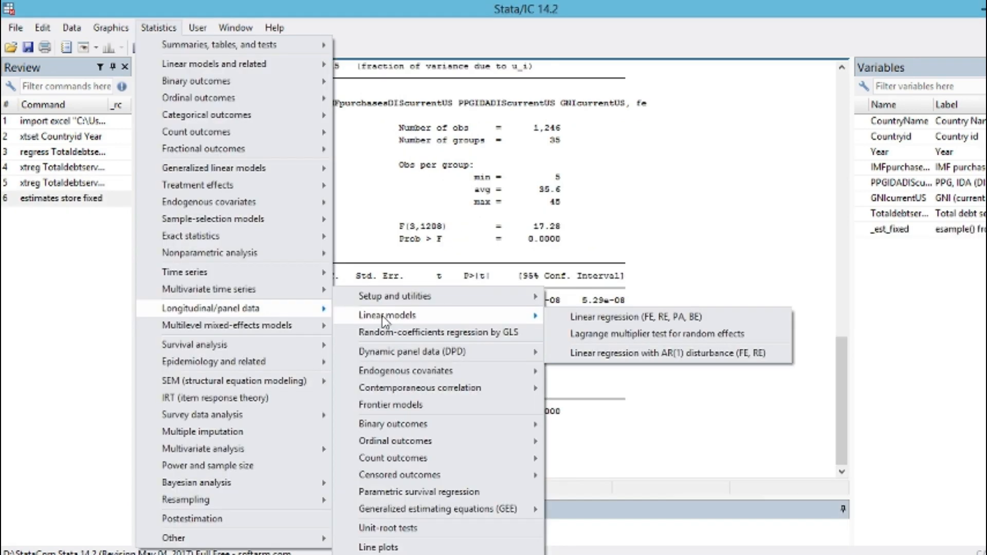
{"action": "mouse_move", "coordinate": [508, 322]}
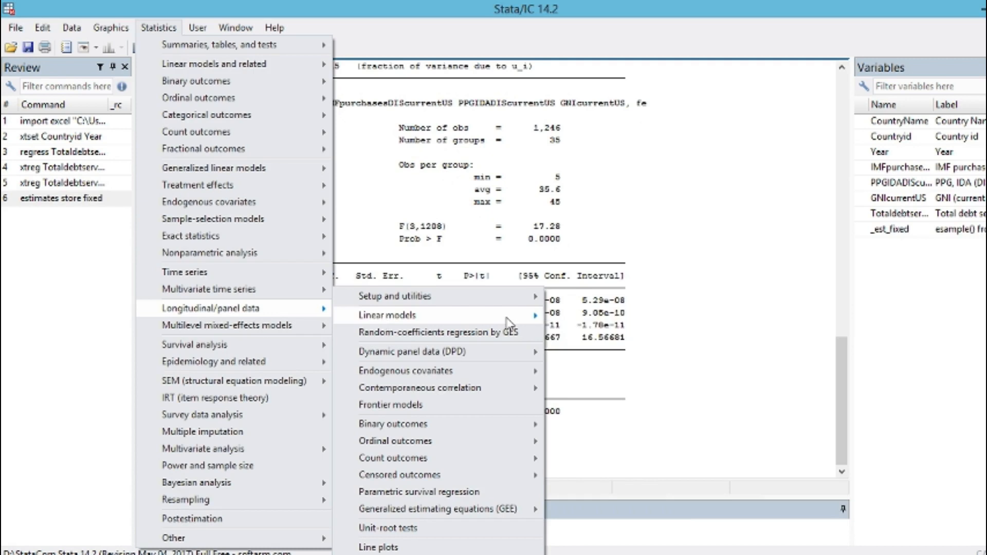
Reach the xtreg dialog for the total debt service model, pre-filled with the same variables.
{"action": "left_click", "coordinate": [399, 314]}
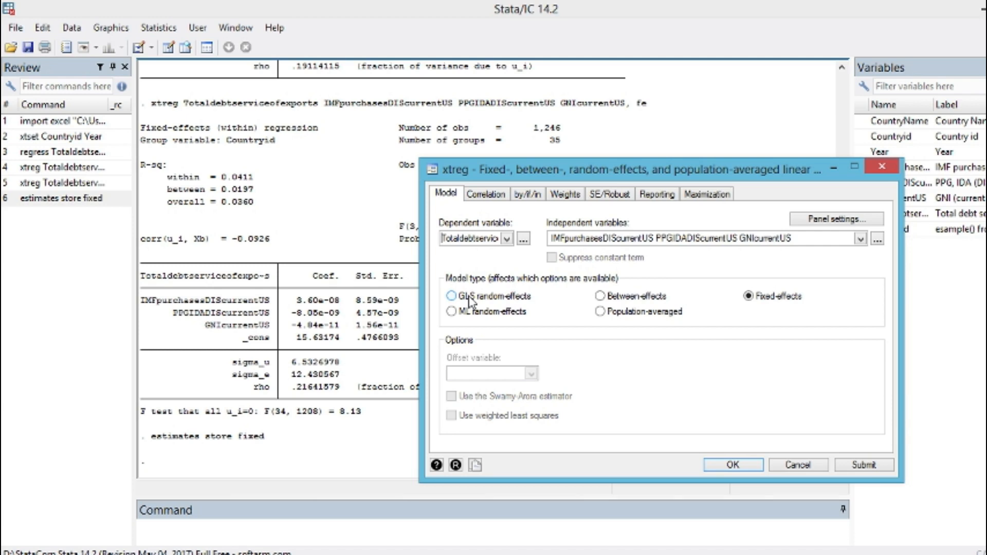
Estimate the GLS random-effects model and store its results under the name 'random'.
{"action": "left_click", "coordinate": [732, 464]}
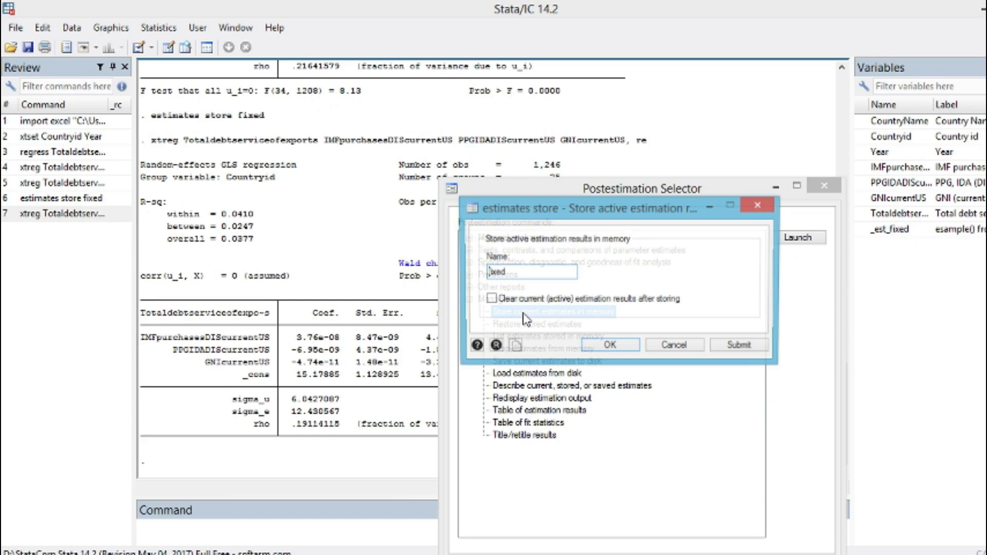
{"action": "type", "text": "rand"}
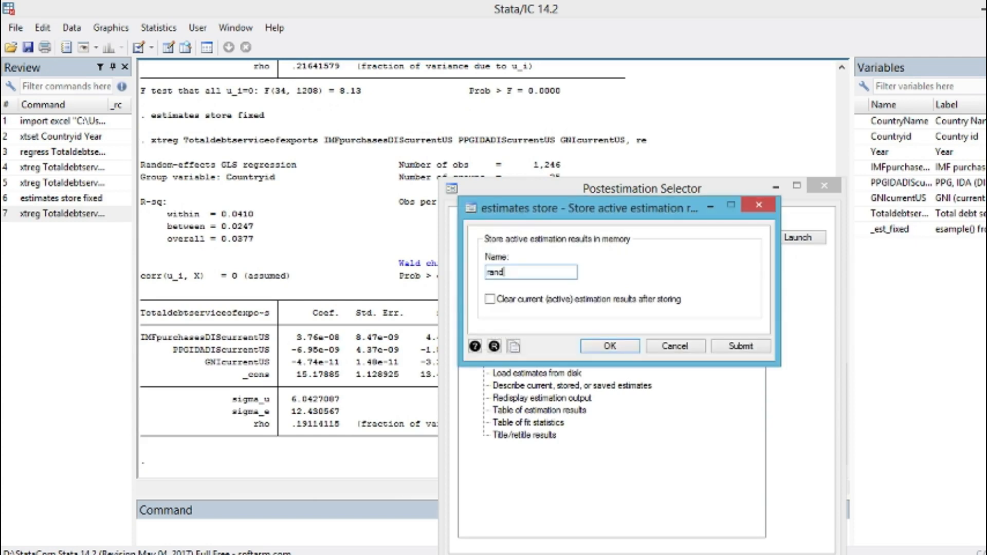
{"action": "type", "text": "om"}
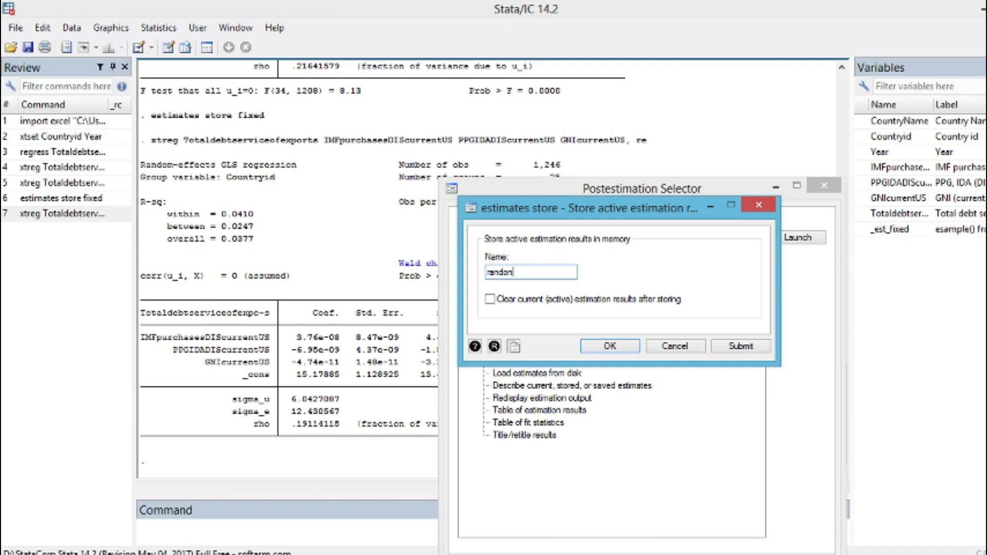
{"action": "left_click", "coordinate": [608, 345]}
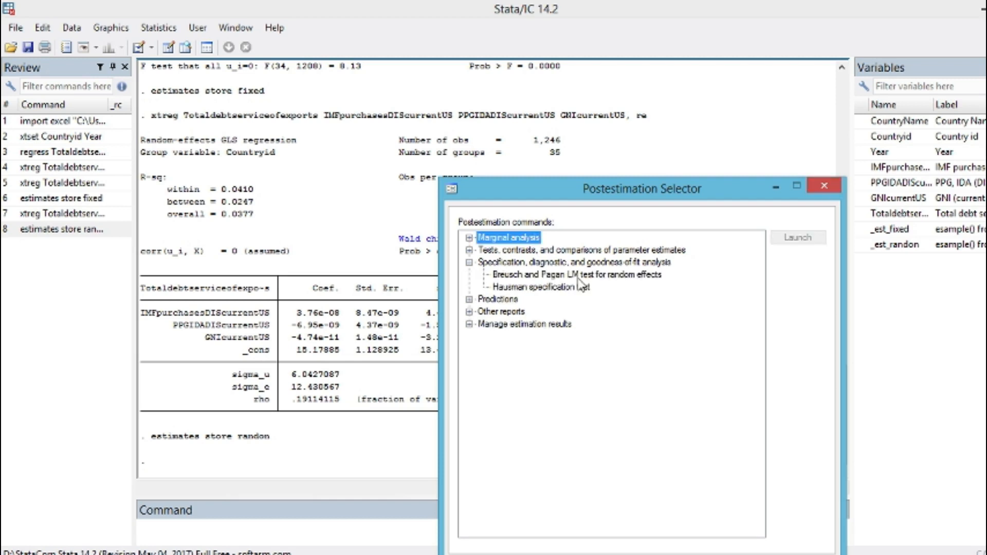
{"action": "mouse_move", "coordinate": [668, 279]}
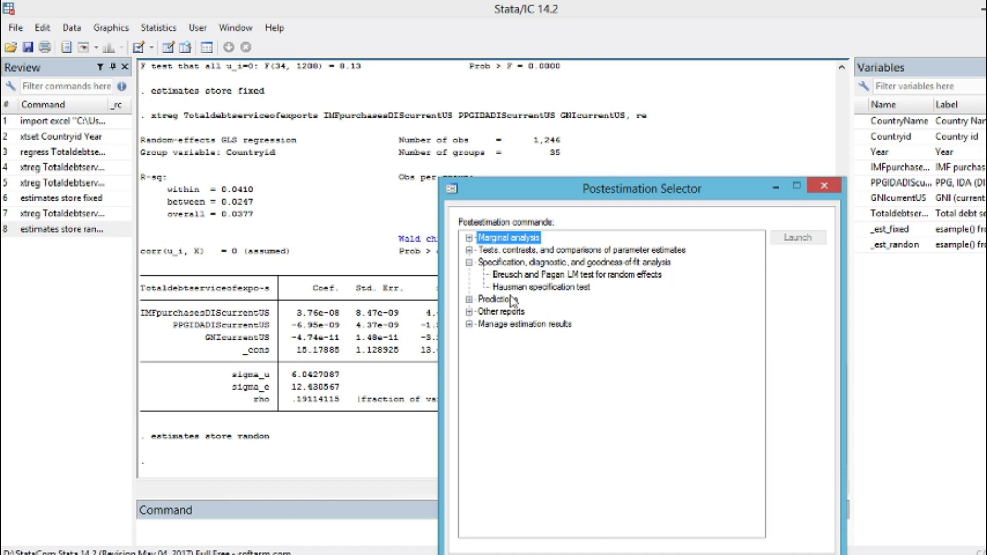
{"action": "mouse_move", "coordinate": [556, 293]}
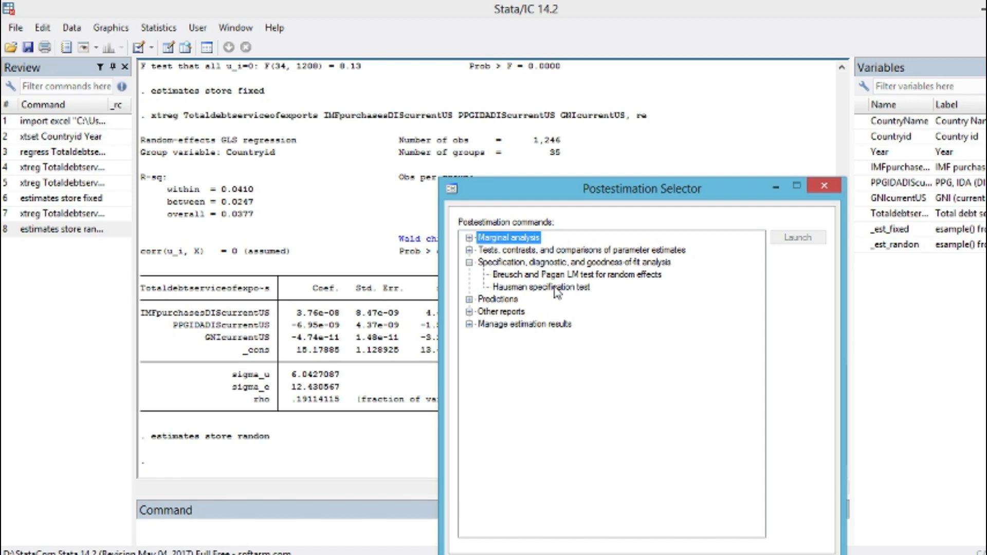
Configure the Hausman test with 'fixed' as consistent and 'random' as efficient estimation.
{"action": "double_click", "coordinate": [544, 287]}
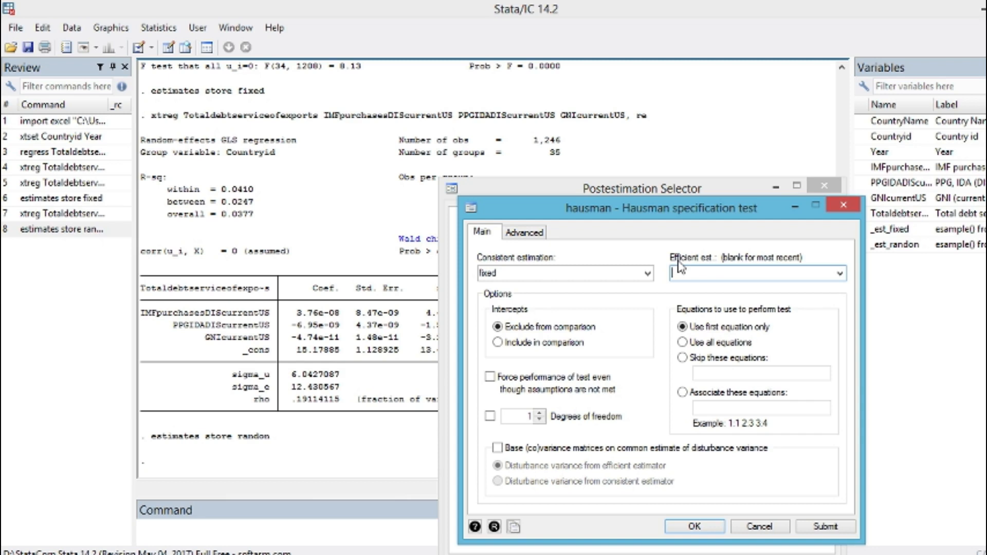
{"action": "type", "text": "random"}
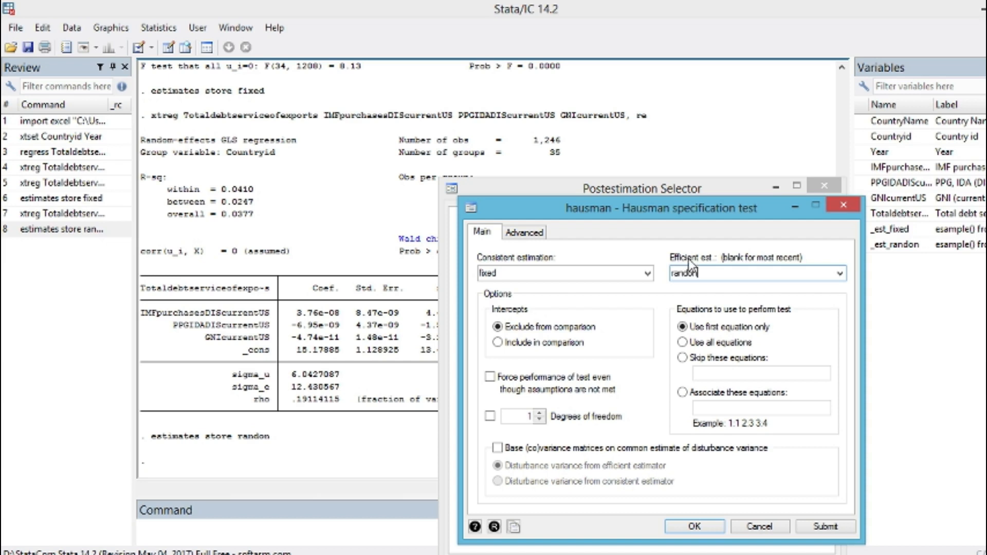
{"action": "mouse_move", "coordinate": [690, 265]}
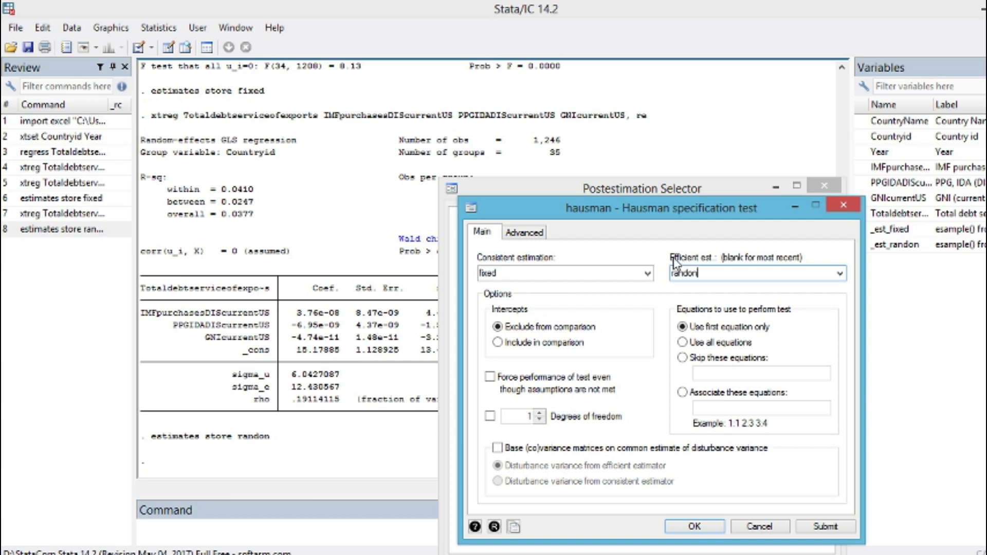
{"action": "mouse_move", "coordinate": [664, 293]}
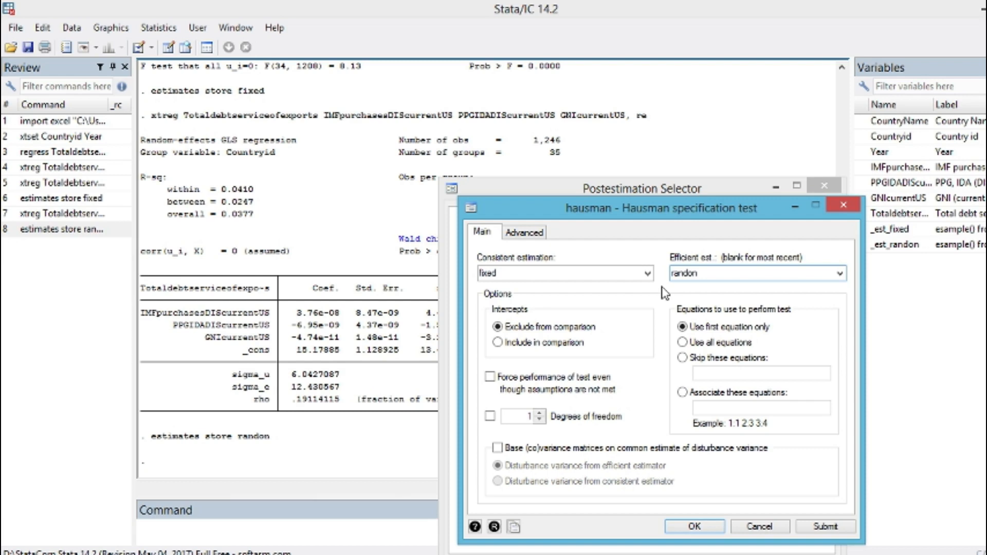
Execute hausman fixed random, yielding chi2(3) = 3.15 and Prob>chi2 = 0.3694.
{"action": "left_click", "coordinate": [692, 526]}
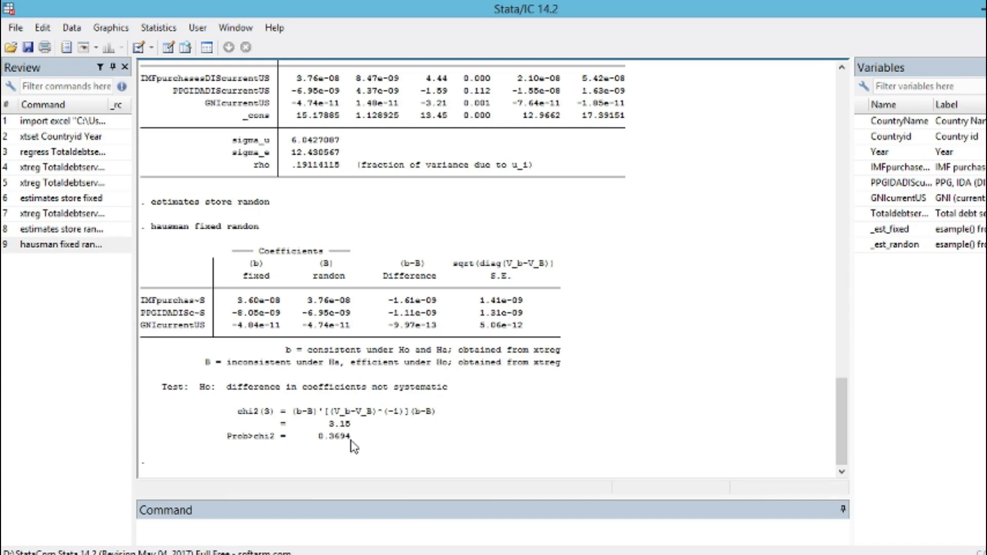
{"action": "mouse_move", "coordinate": [334, 449]}
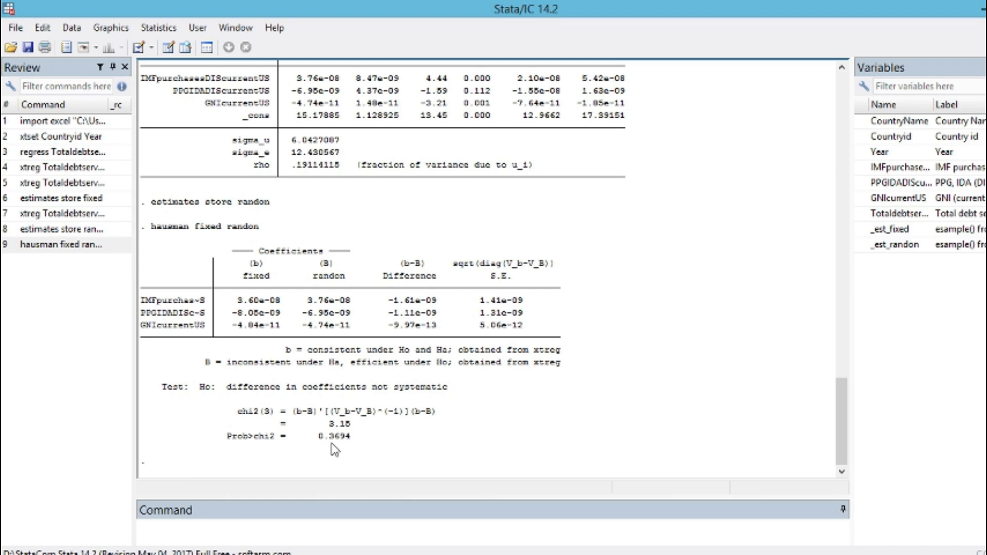
{"action": "mouse_move", "coordinate": [388, 307]}
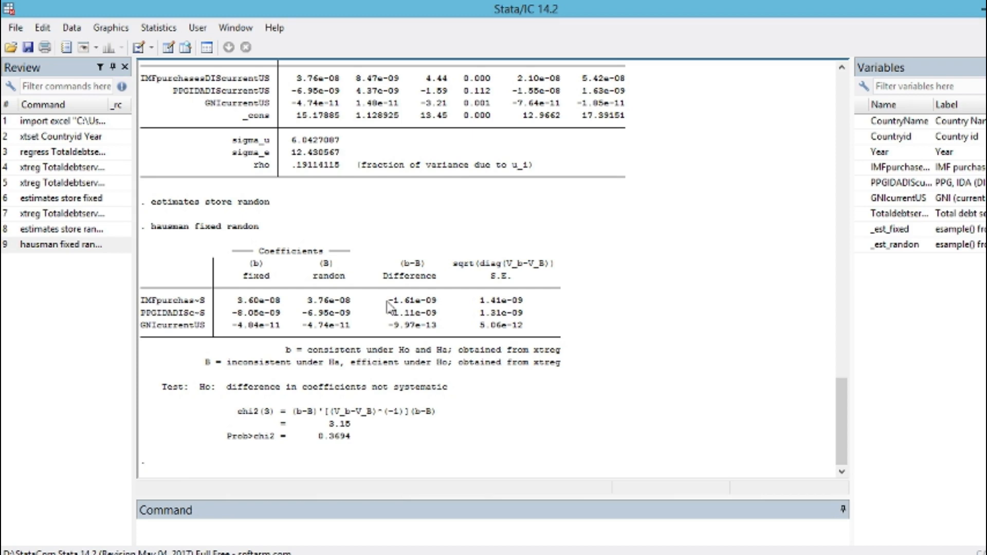
{"action": "mouse_move", "coordinate": [225, 239]}
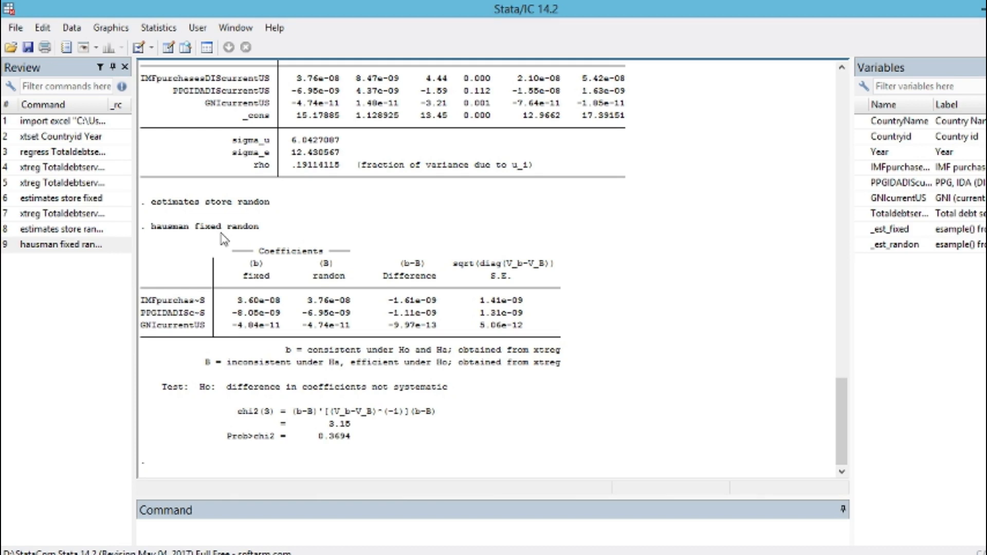
{"action": "mouse_move", "coordinate": [531, 480]}
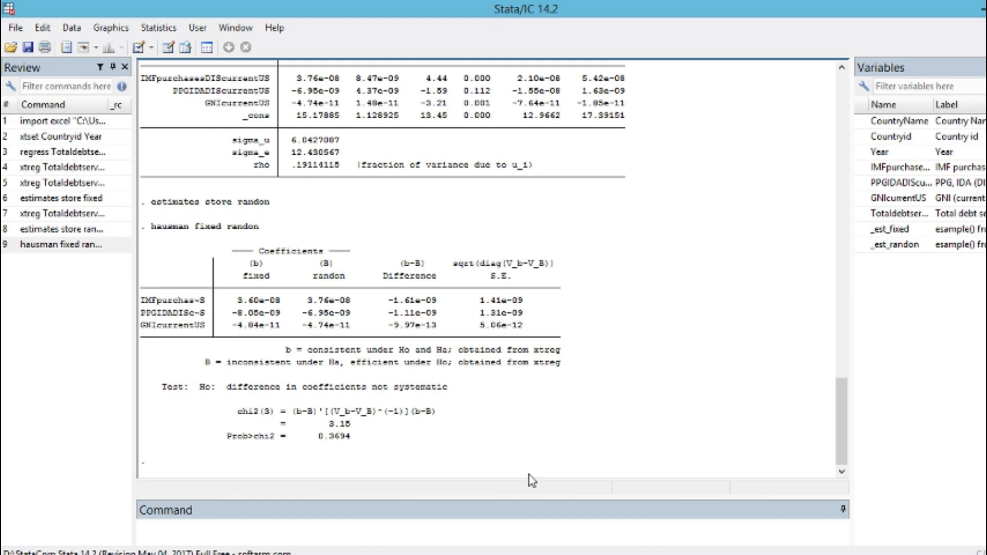